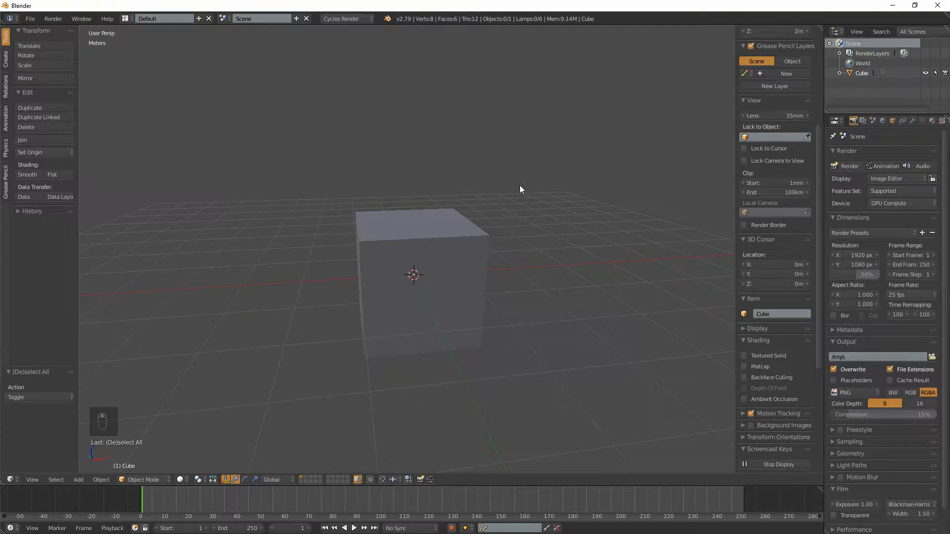
Smooth-subdivide the cube, scale it up, then apply Subdivide and Subdivide Smooth again.
{"action": "key", "text": "Tab"}
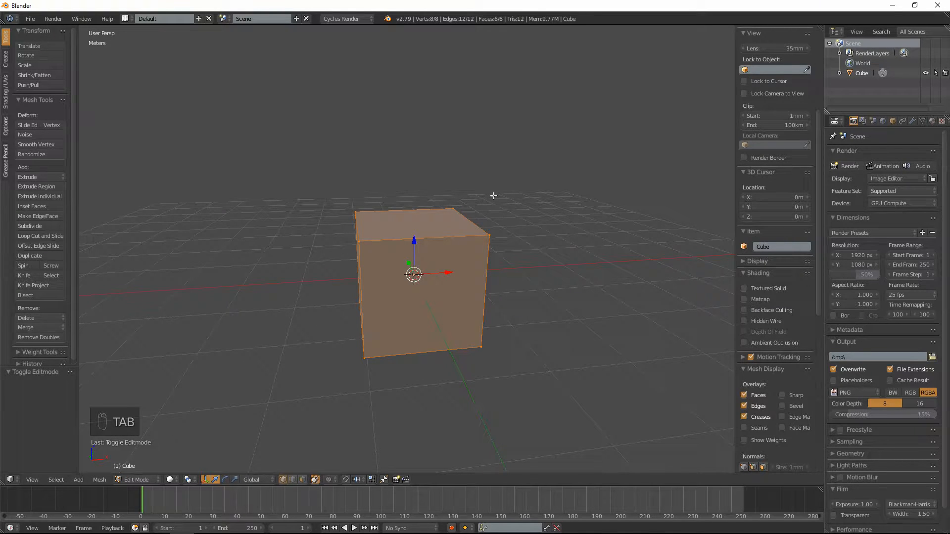
{"action": "key", "text": "w"}
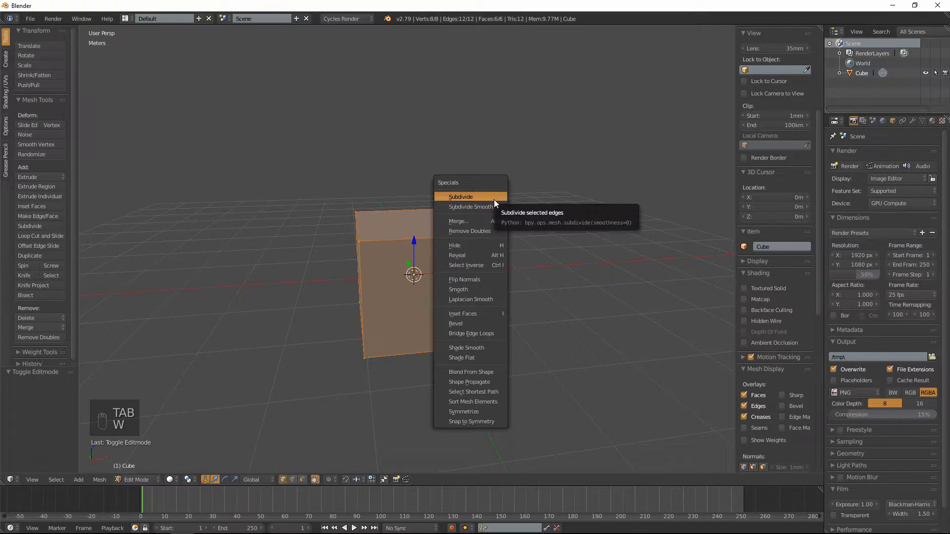
{"action": "mouse_move", "coordinate": [471, 206]}
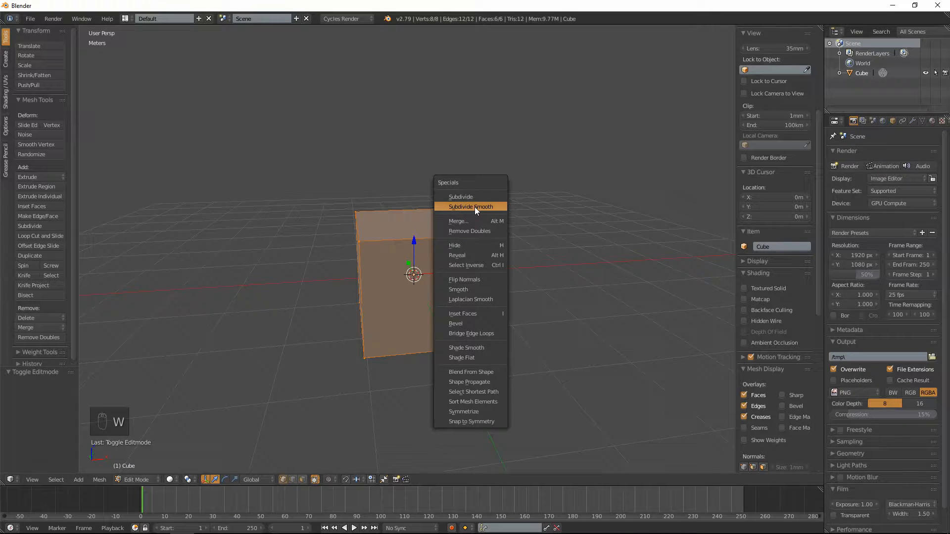
{"action": "left_click", "coordinate": [470, 207]}
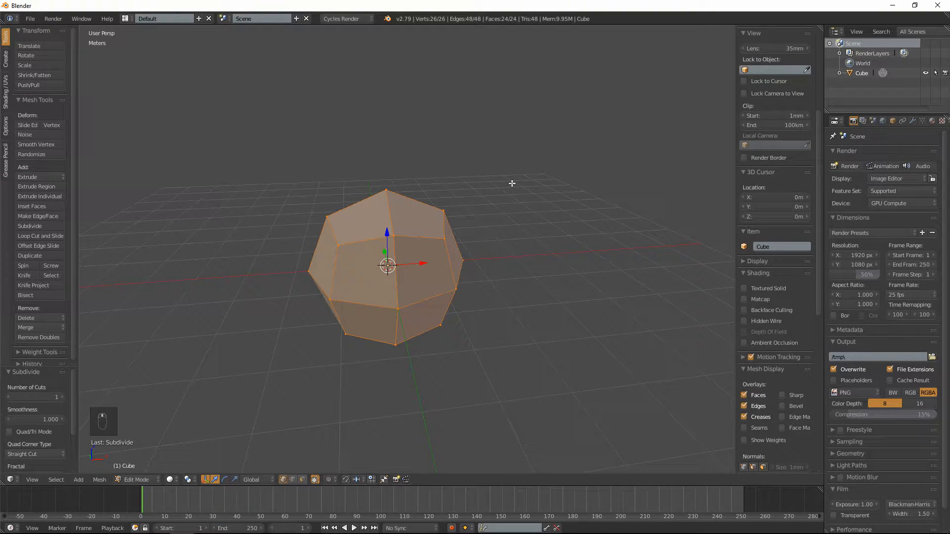
{"action": "key", "text": "s"}
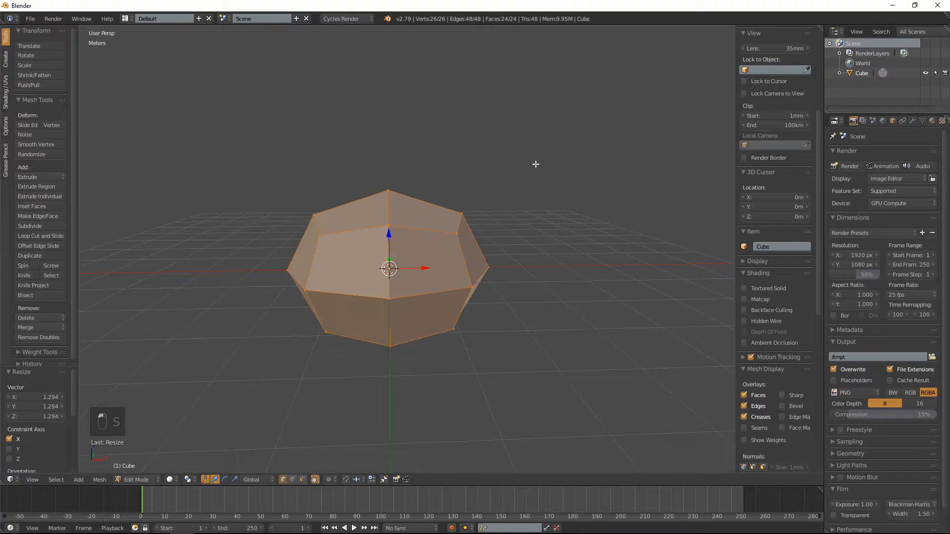
{"action": "key", "text": "w"}
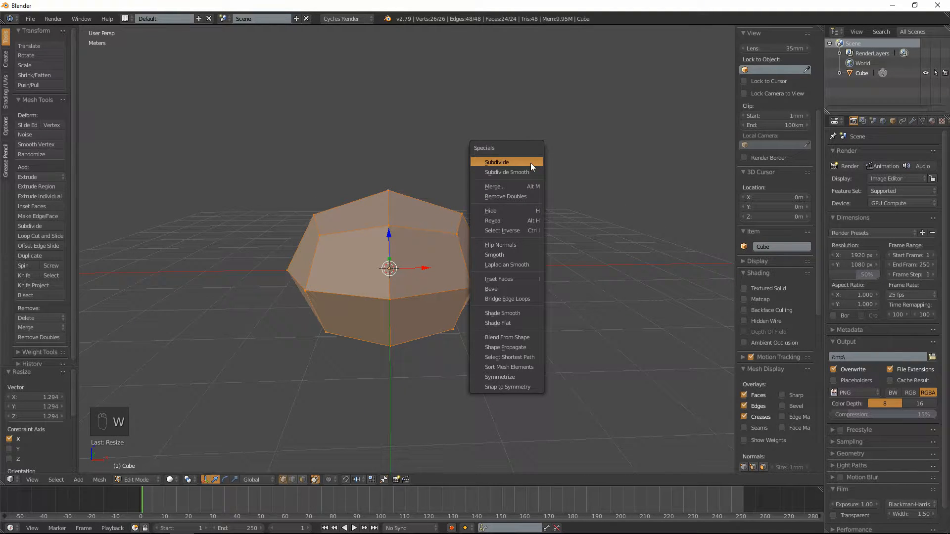
{"action": "left_click", "coordinate": [497, 163]}
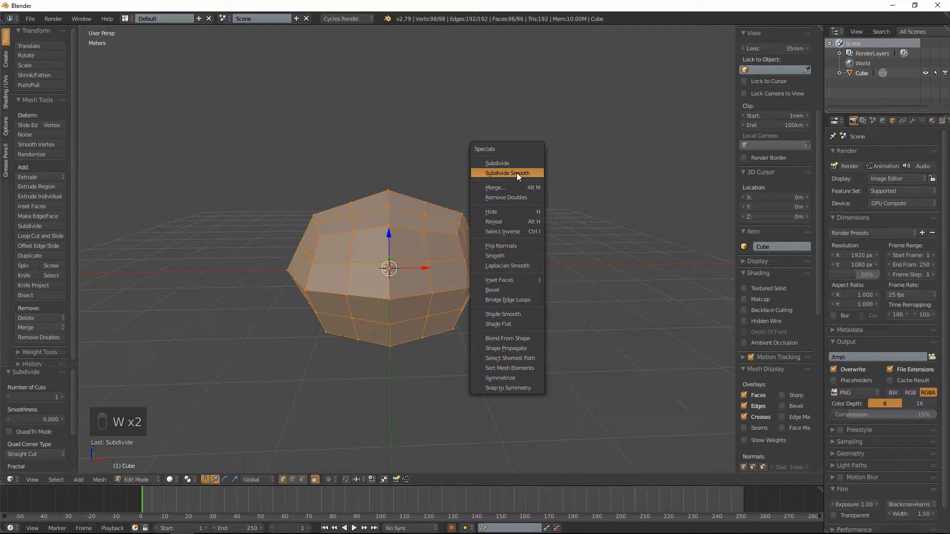
{"action": "left_click", "coordinate": [507, 172]}
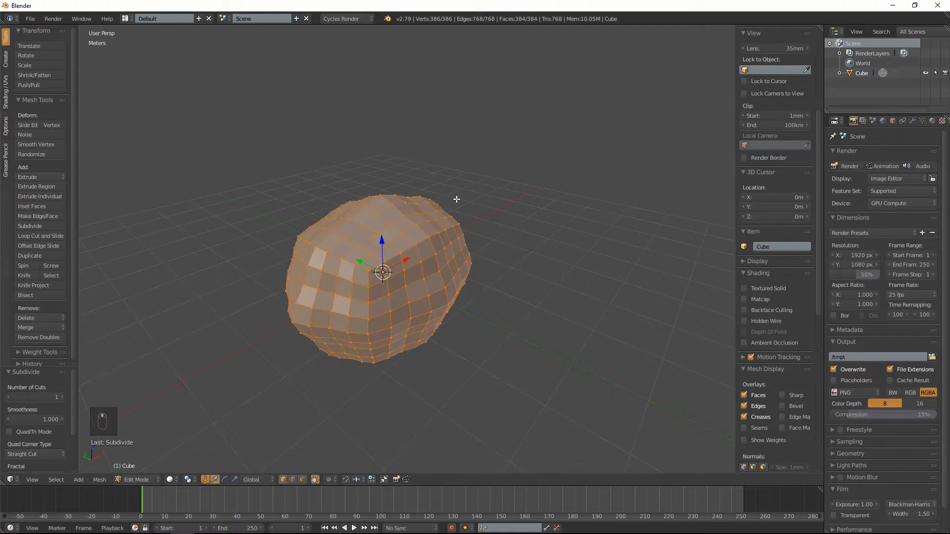
Add a level-2 subdivision surface with Ctrl+2 in Object Mode, then resume mesh editing.
{"action": "key", "text": "Tab"}
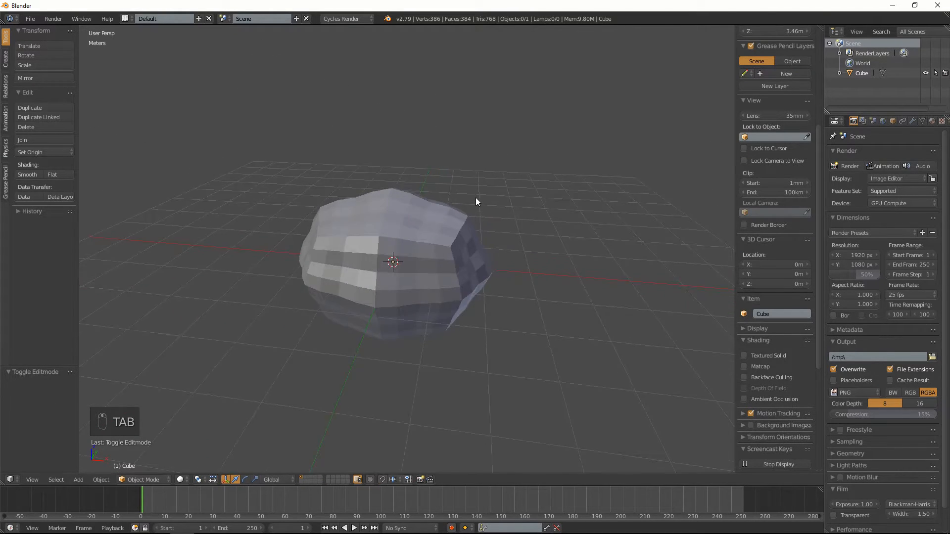
{"action": "key", "text": "Tab"}
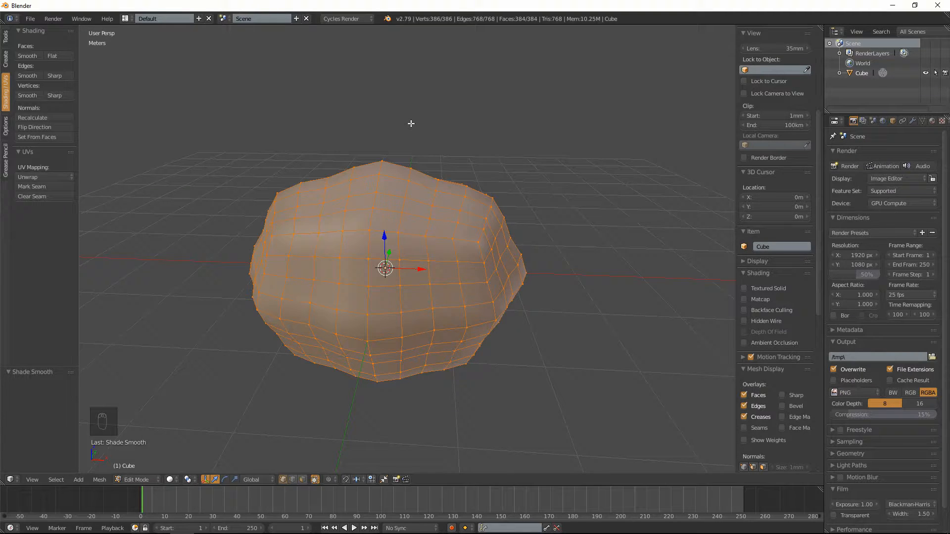
{"action": "key", "text": "ctrl+2"}
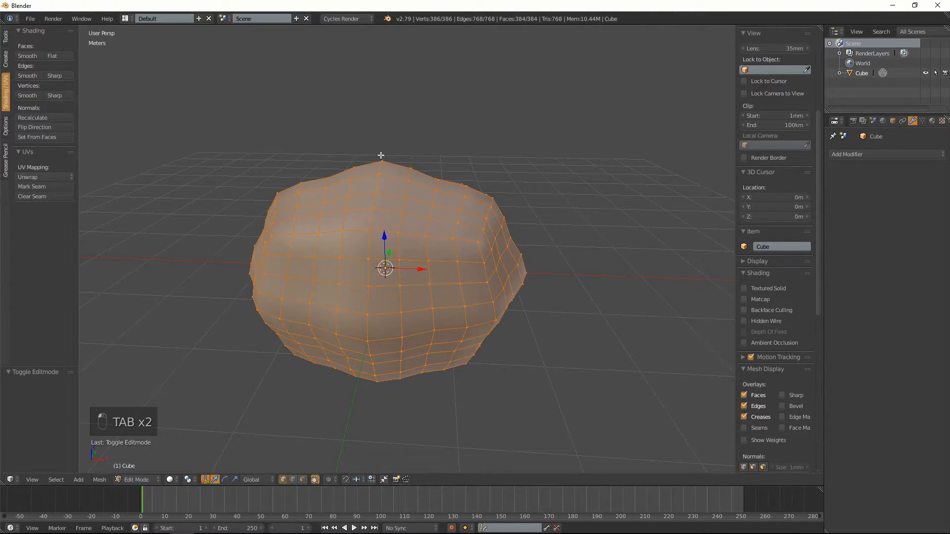
{"action": "key", "text": "Tab"}
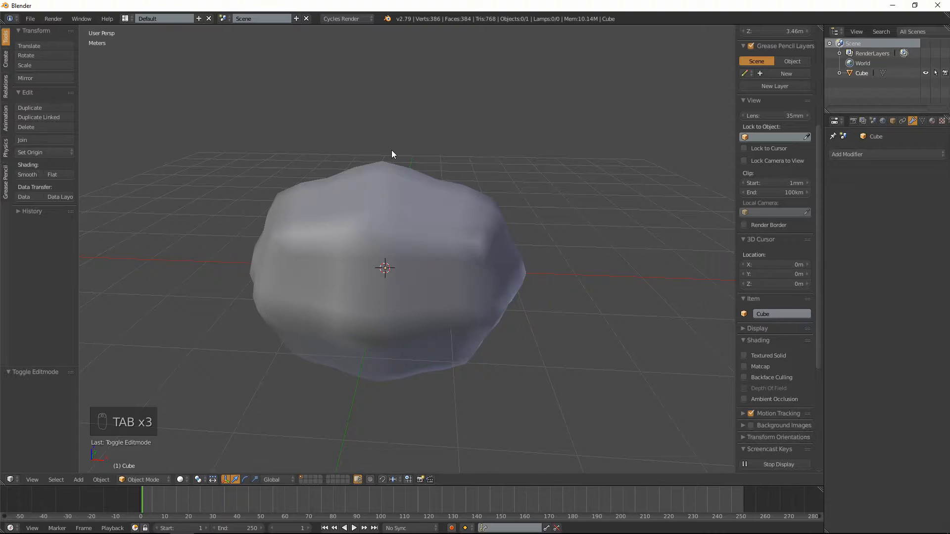
{"action": "key", "text": "ctrl+2"}
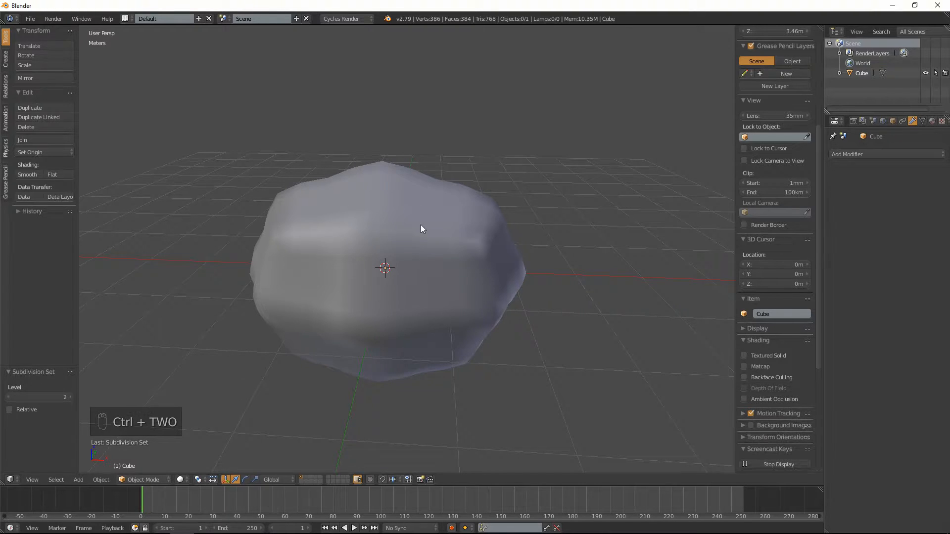
{"action": "key", "text": "ctrl+2"}
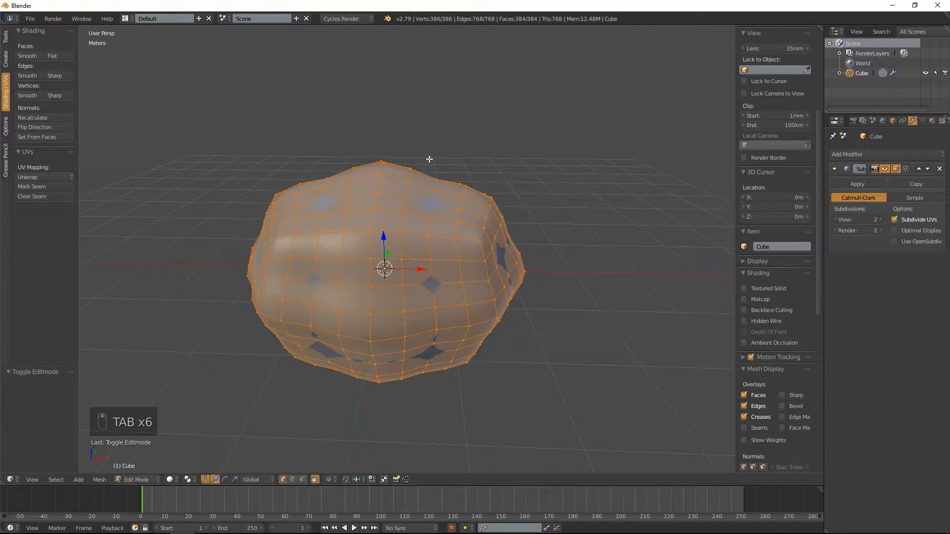
Clear the selection and pick fold faces across the front of the blob.
{"action": "key", "text": "a"}
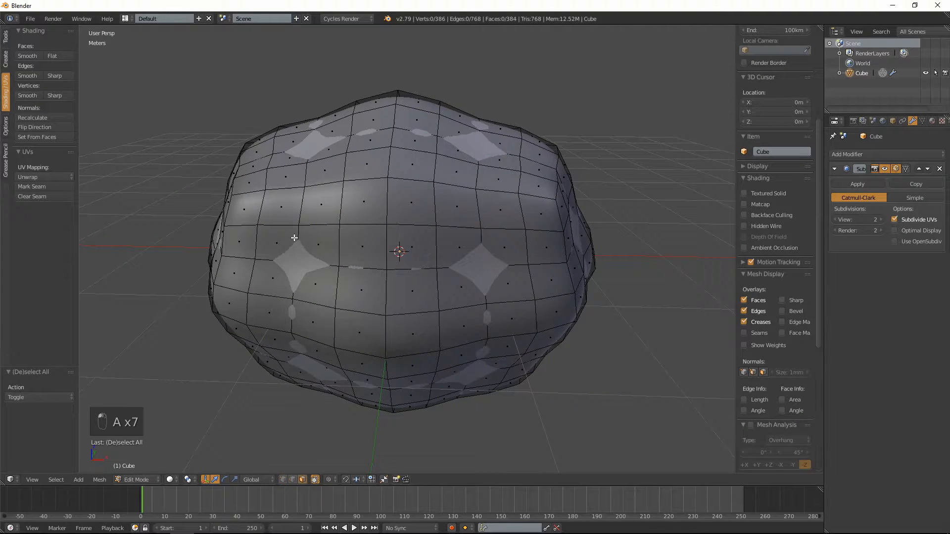
{"action": "left_click", "coordinate": [316, 248]}
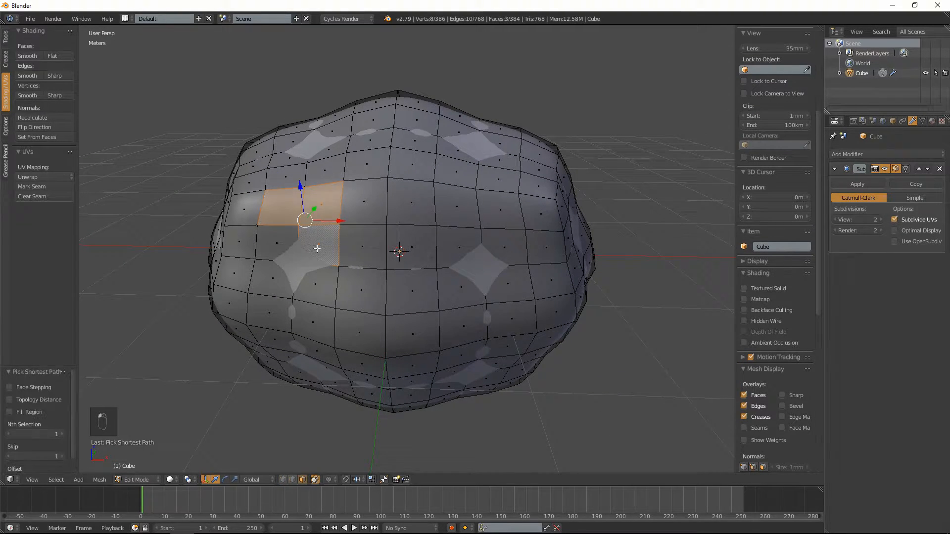
{"action": "mouse_move", "coordinate": [441, 254]}
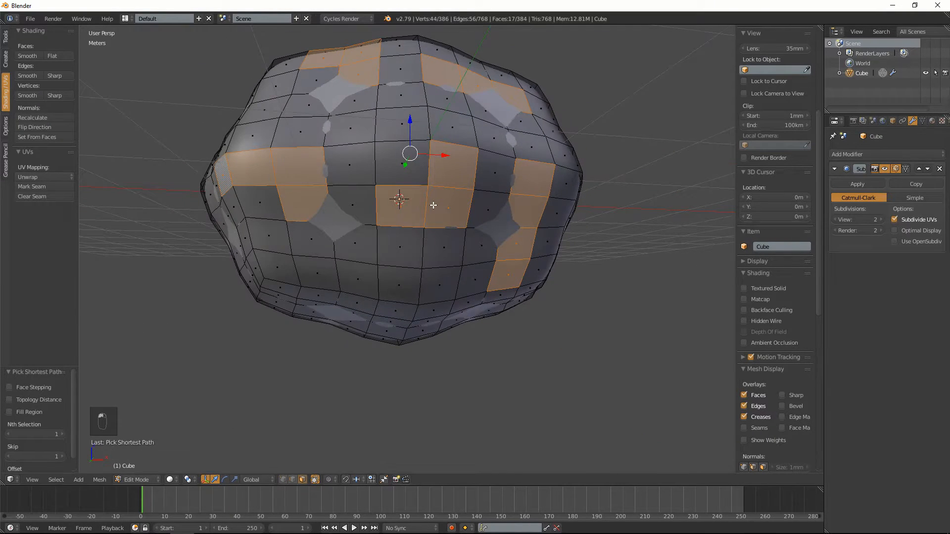
{"action": "left_click", "coordinate": [356, 279]}
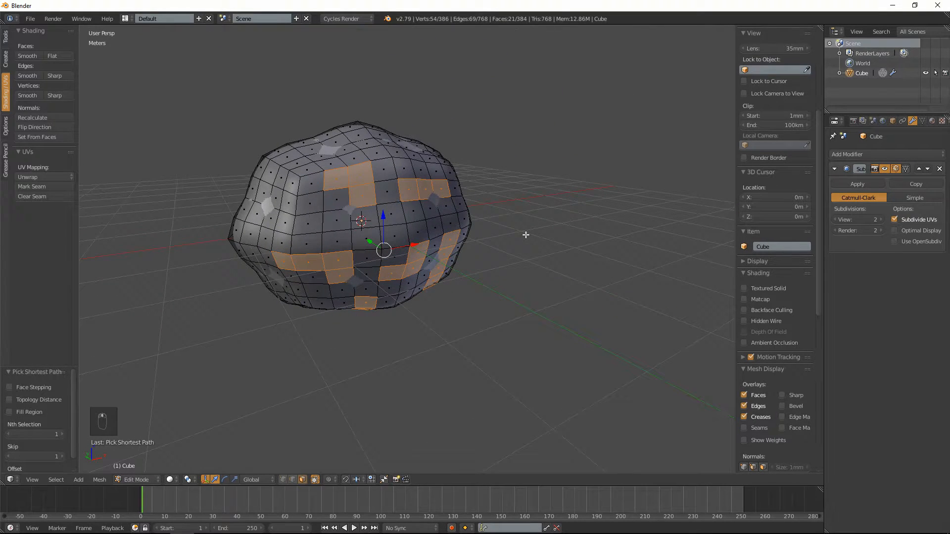
Extrude the selected face strips along vertex normals and preview the smoothed shape.
{"action": "key", "text": "alt+e"}
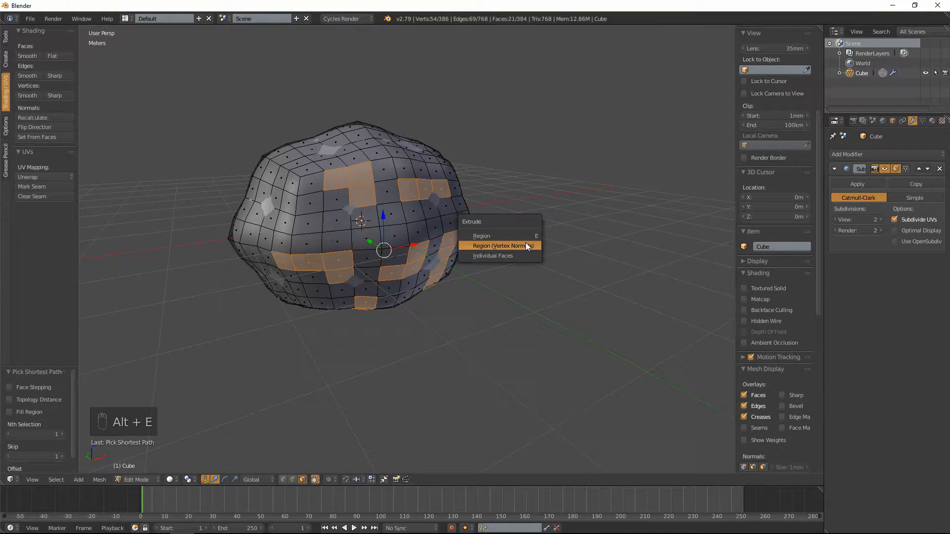
{"action": "left_click", "coordinate": [499, 245]}
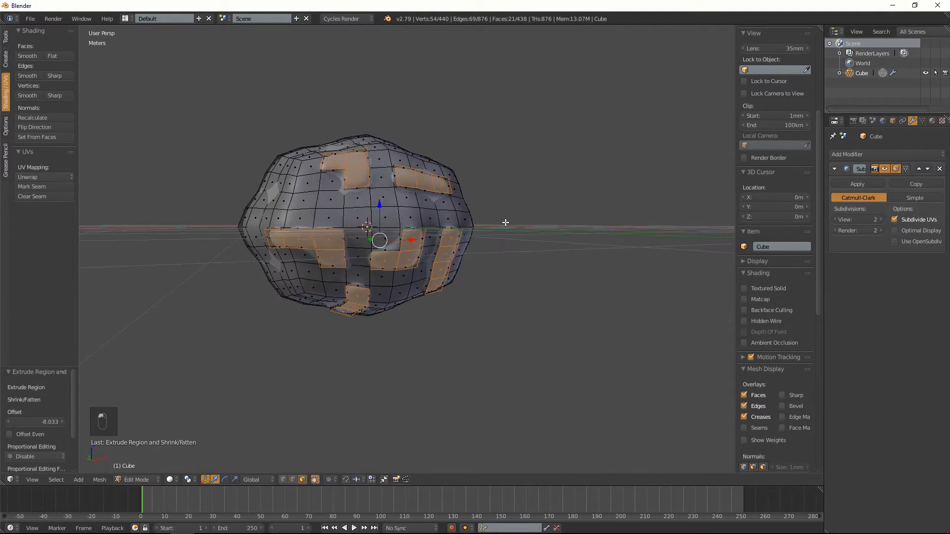
{"action": "key", "text": "Tab"}
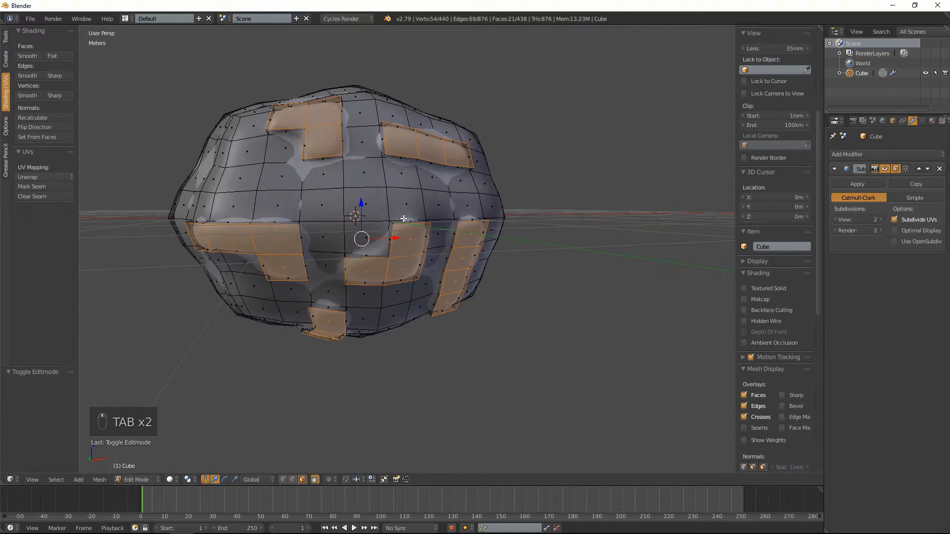
{"action": "key", "text": "a"}
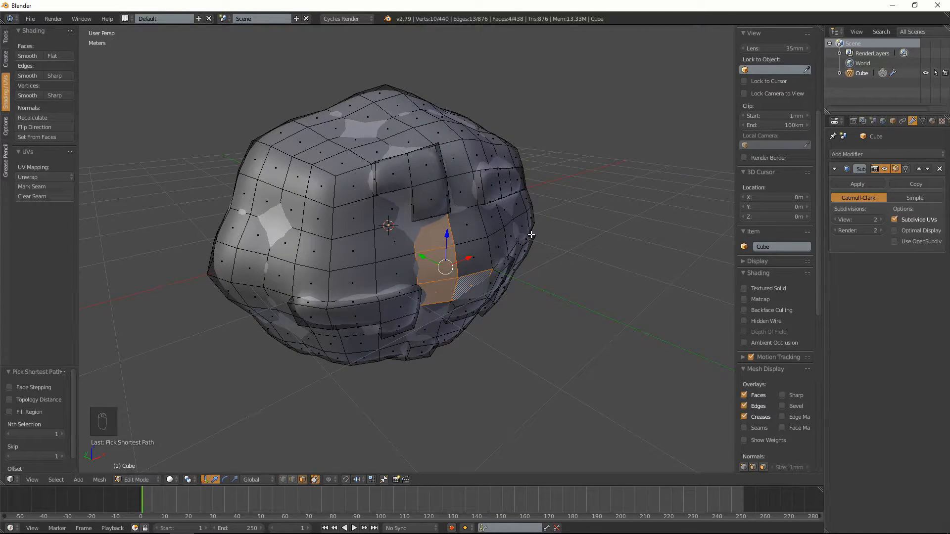
Extrude another strip along its vertex normals and check the smoothed result.
{"action": "key", "text": "shift+e"}
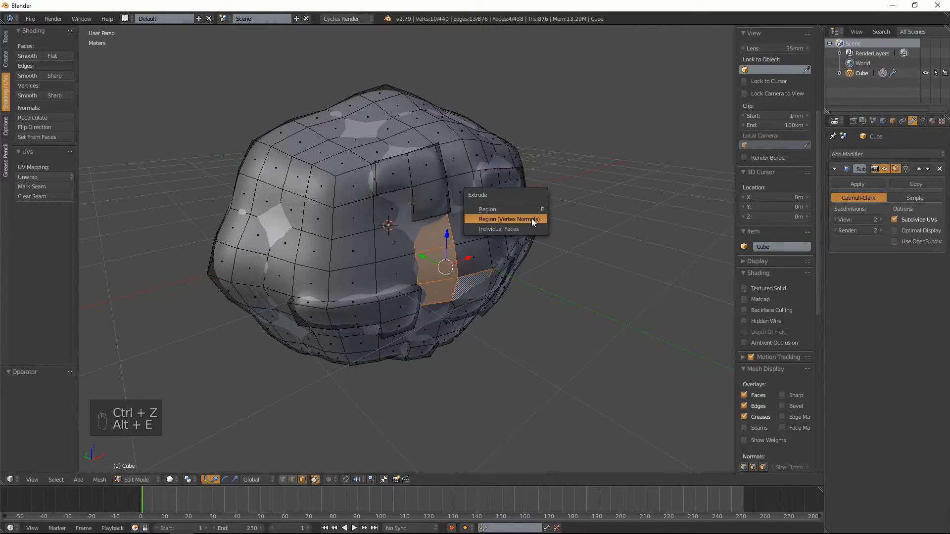
{"action": "left_click", "coordinate": [508, 219]}
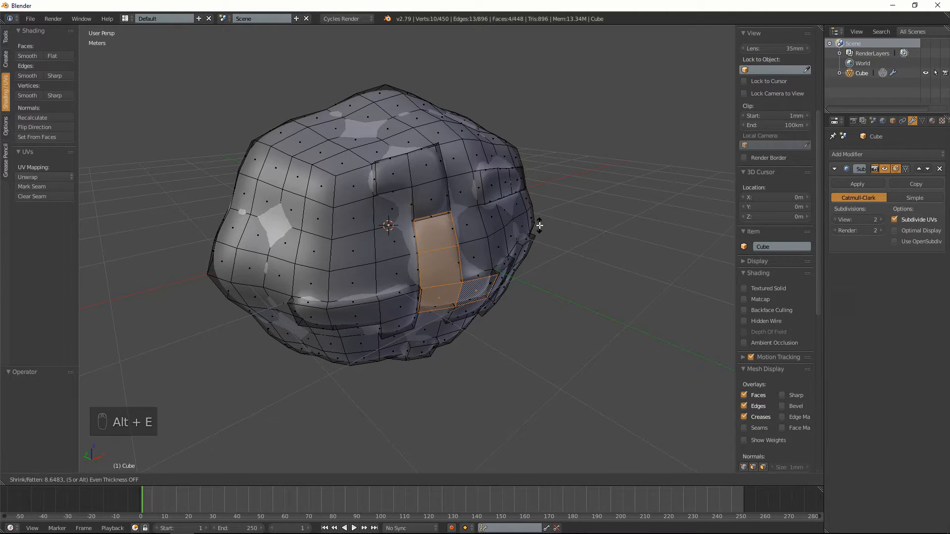
{"action": "key", "text": "Tab"}
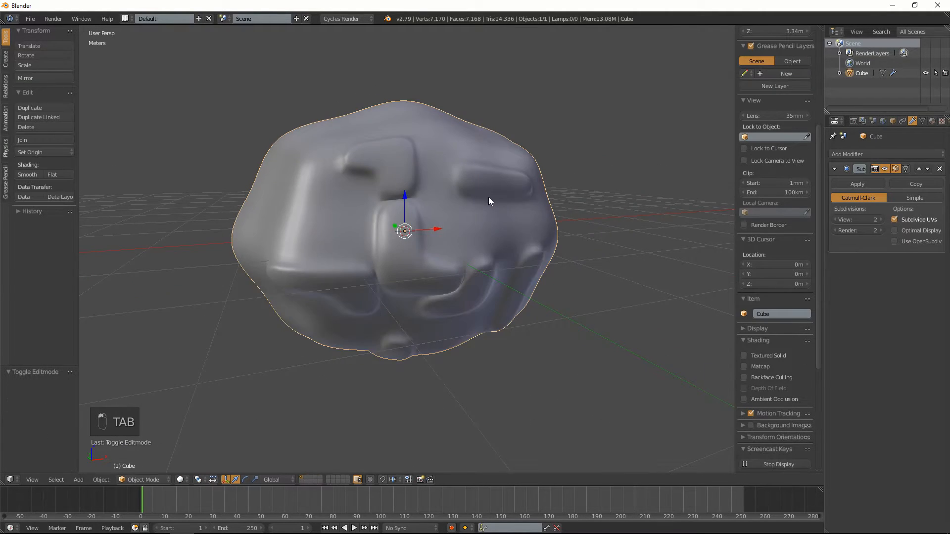
{"action": "key", "text": "Tab"}
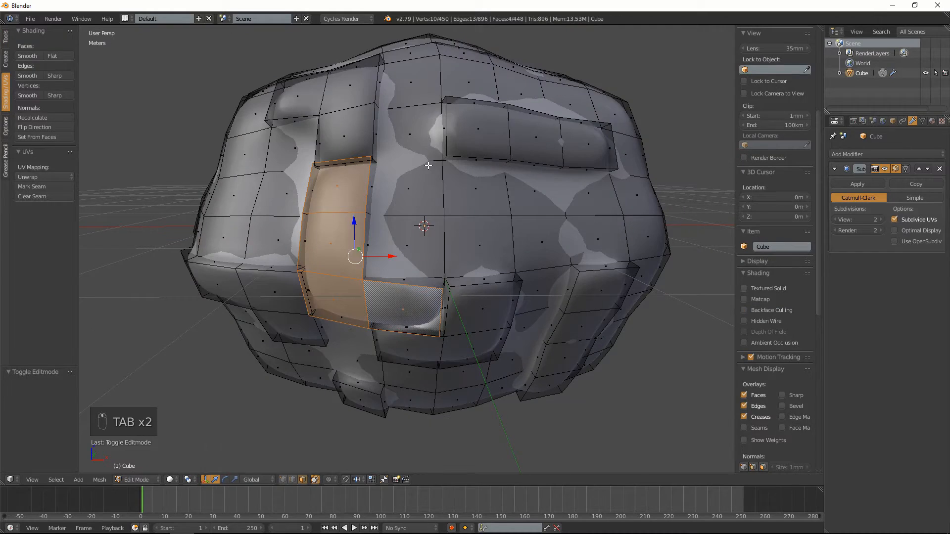
{"action": "key", "text": "Tab"}
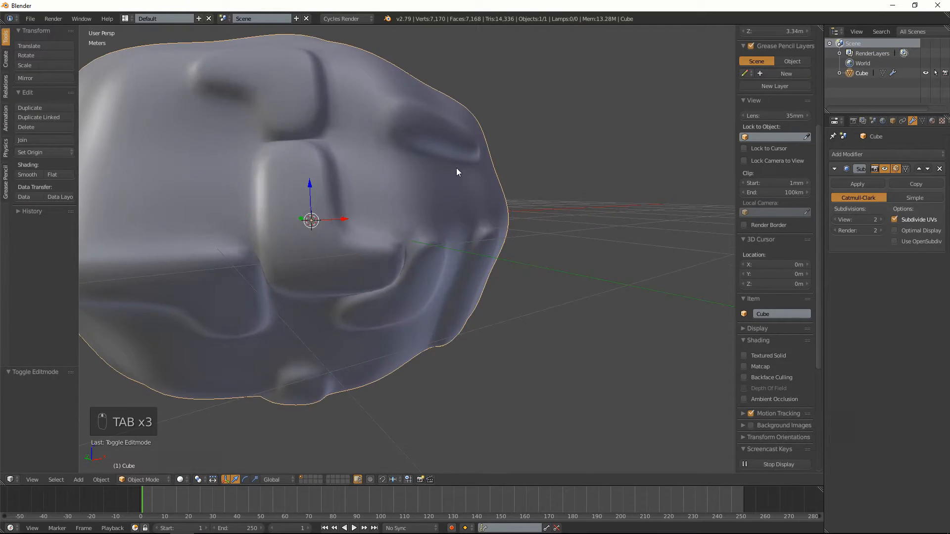
Extrude more strips of faces with E into folds across the mesh.
{"action": "key", "text": "Tab"}
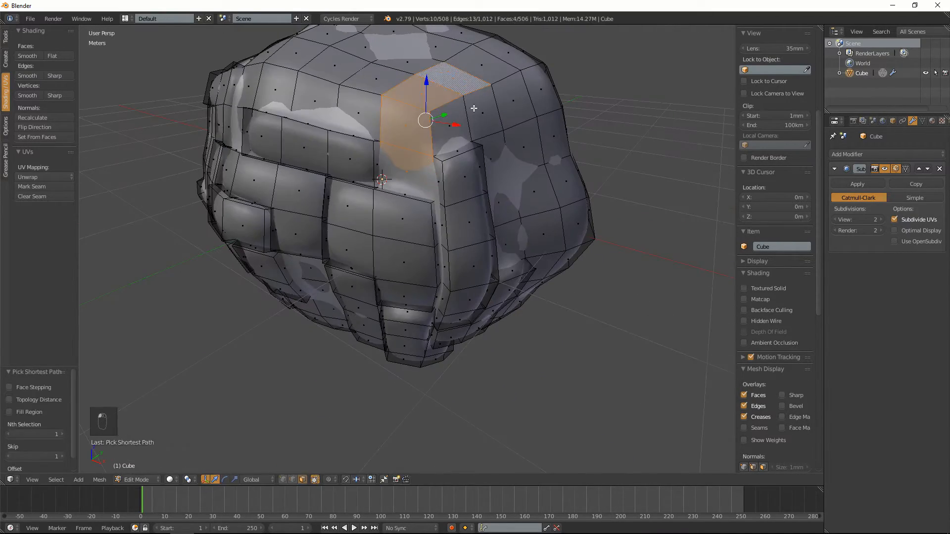
{"action": "key", "text": "e"}
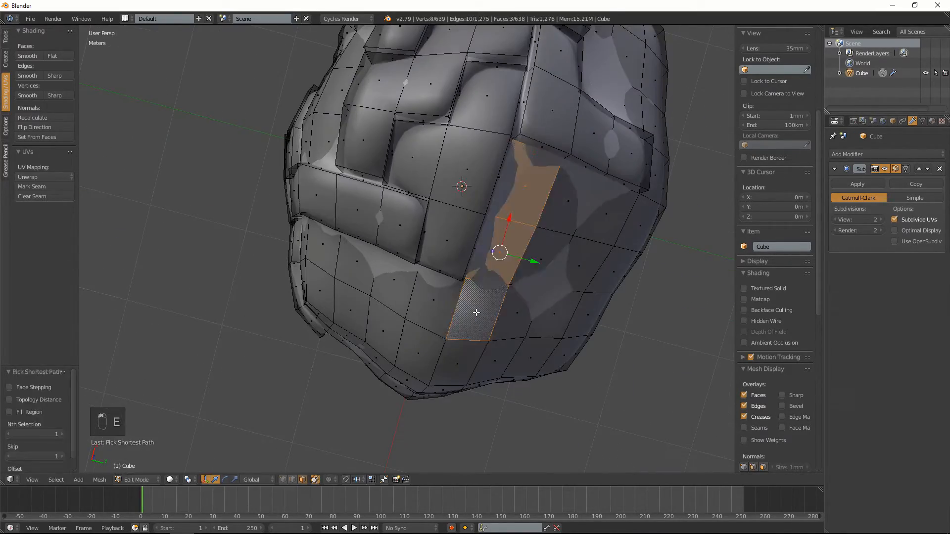
{"action": "key", "text": "e"}
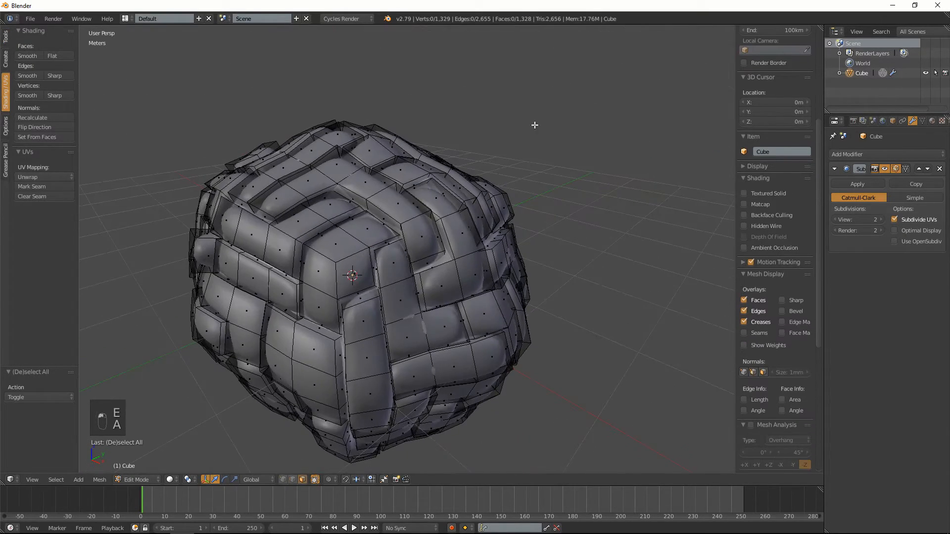
Switch to Object Mode, deselect, and orbit around the brain to inspect its folds.
{"action": "key", "text": "Tab"}
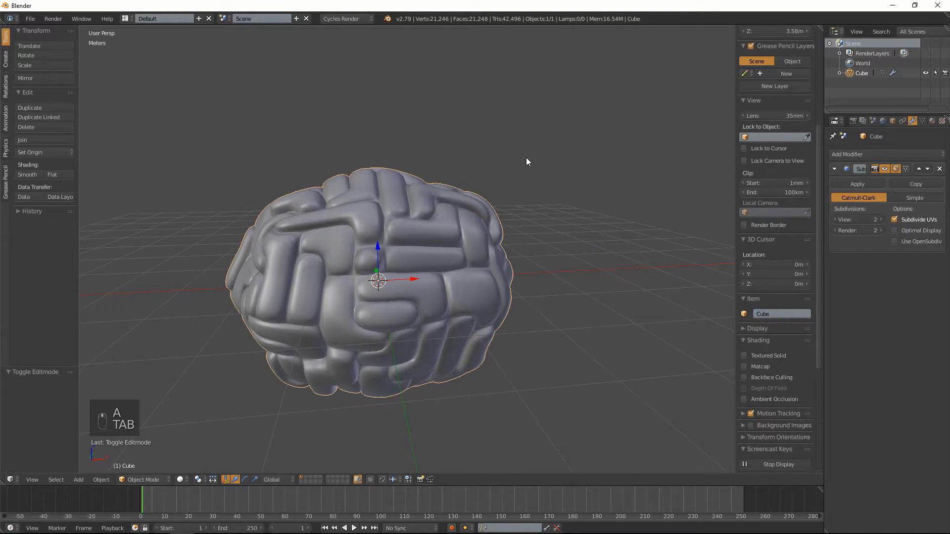
{"action": "key", "text": "a"}
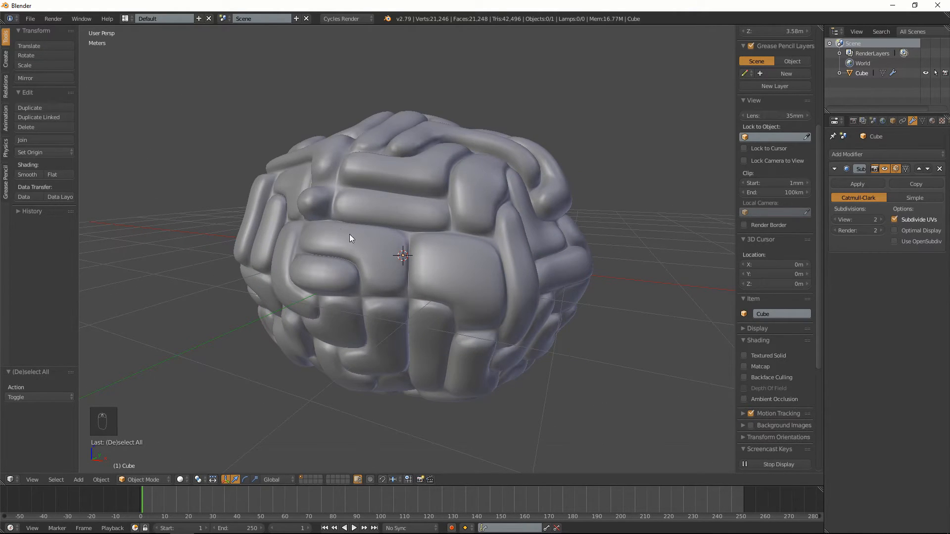
{"action": "mouse_move", "coordinate": [482, 262]}
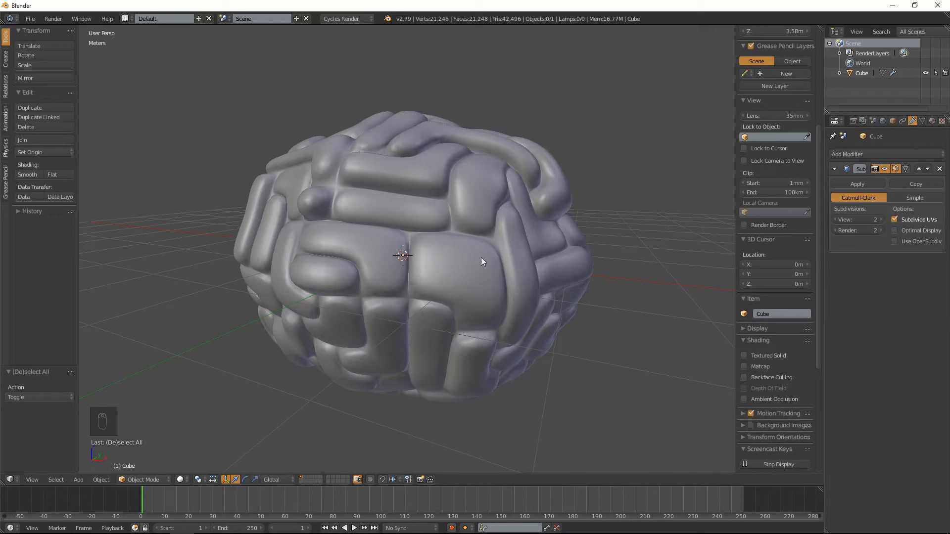
{"action": "left_click_drag", "start_coordinate": [481, 261], "coordinate": [378, 184]}
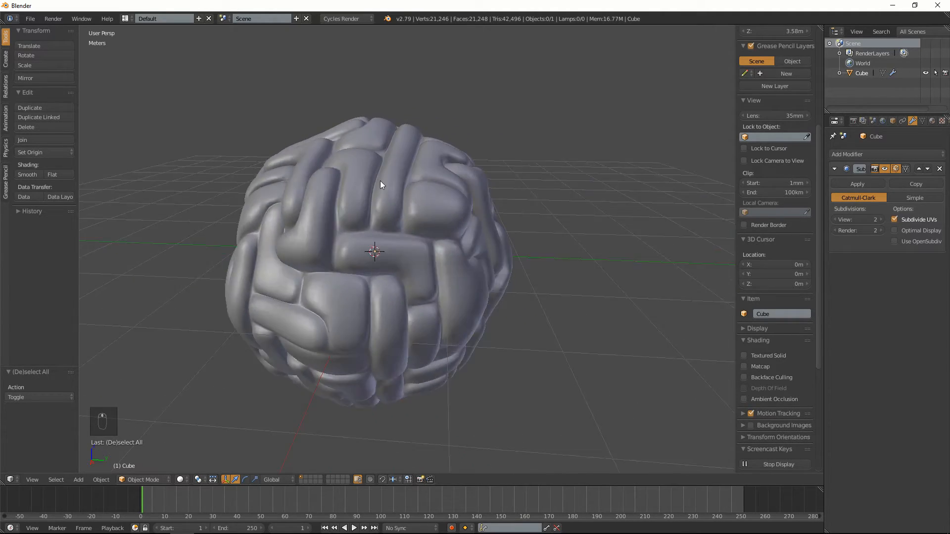
{"action": "left_click_drag", "start_coordinate": [380, 185], "coordinate": [481, 189]}
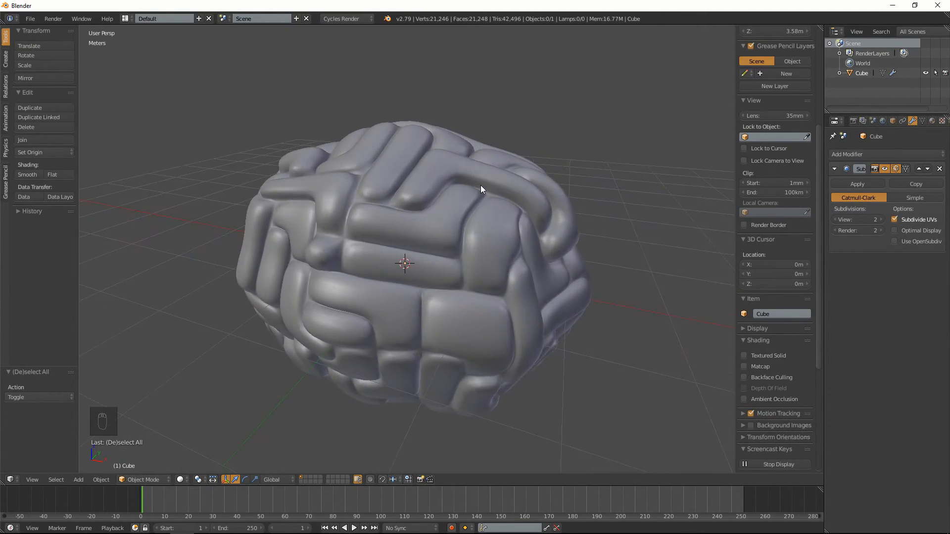